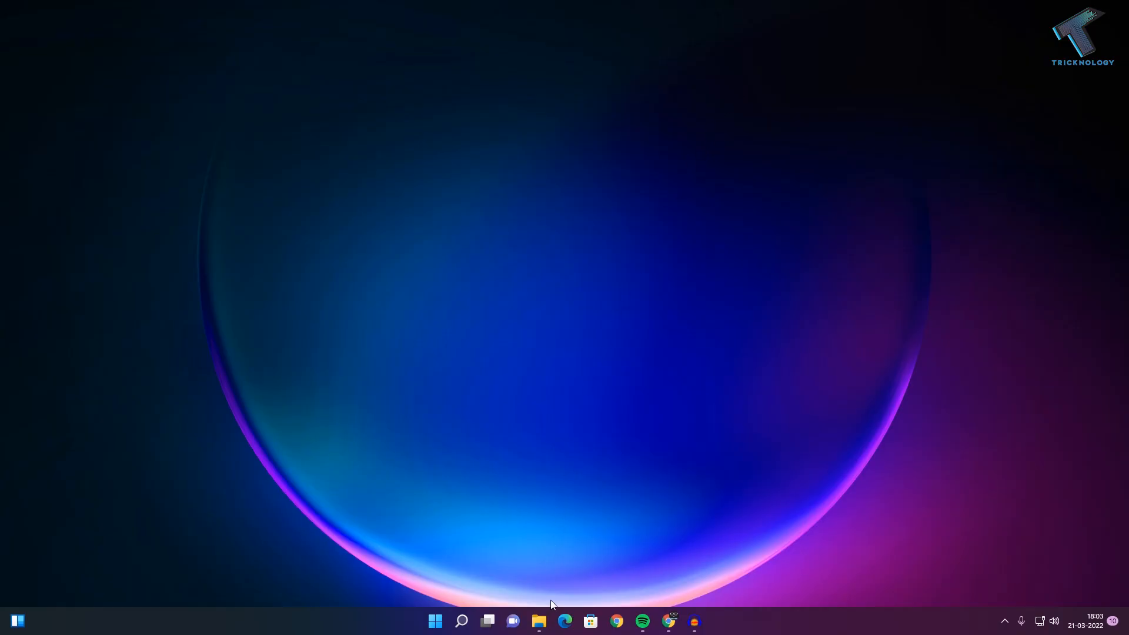
Step: Show This PC's drives and select New Volume (I:)
click(539, 621)
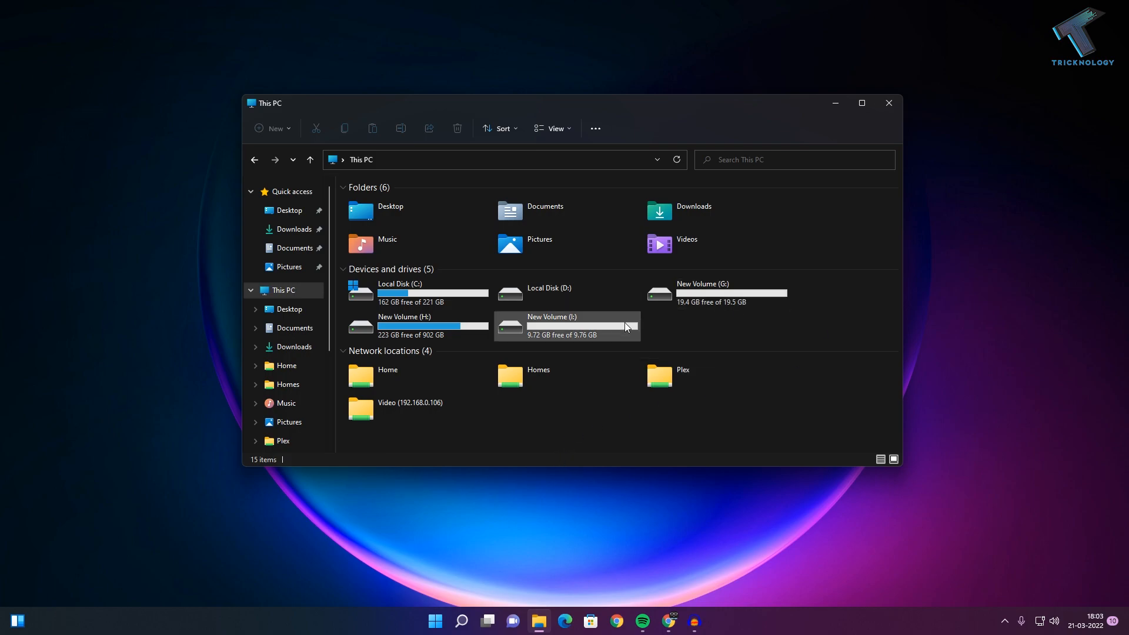
mouse_move(626, 327)
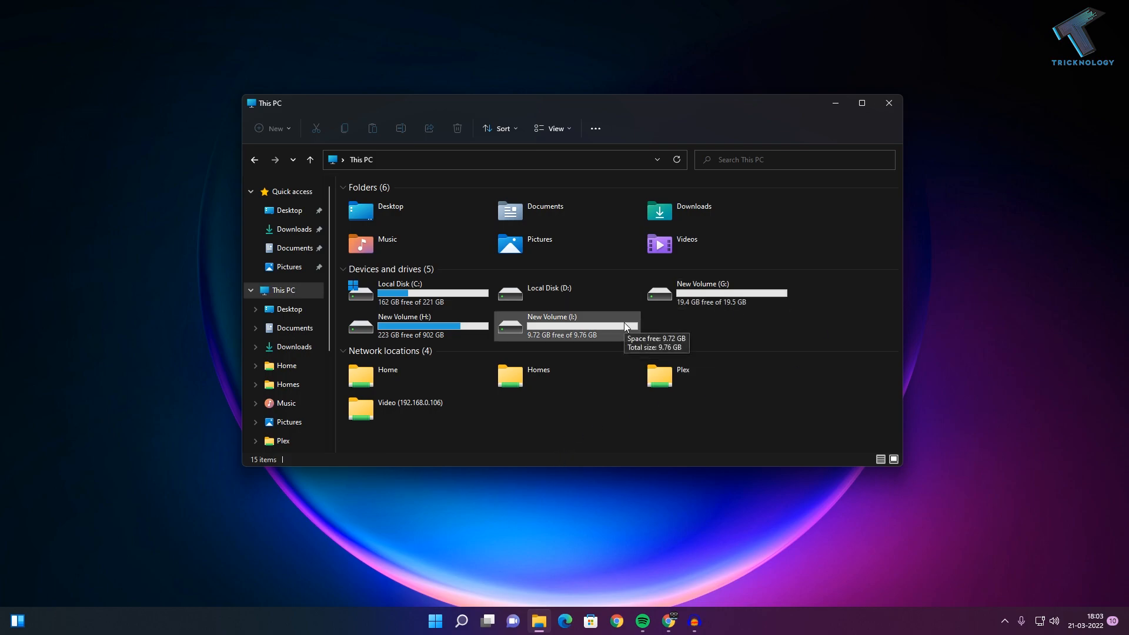
right_click(600, 329)
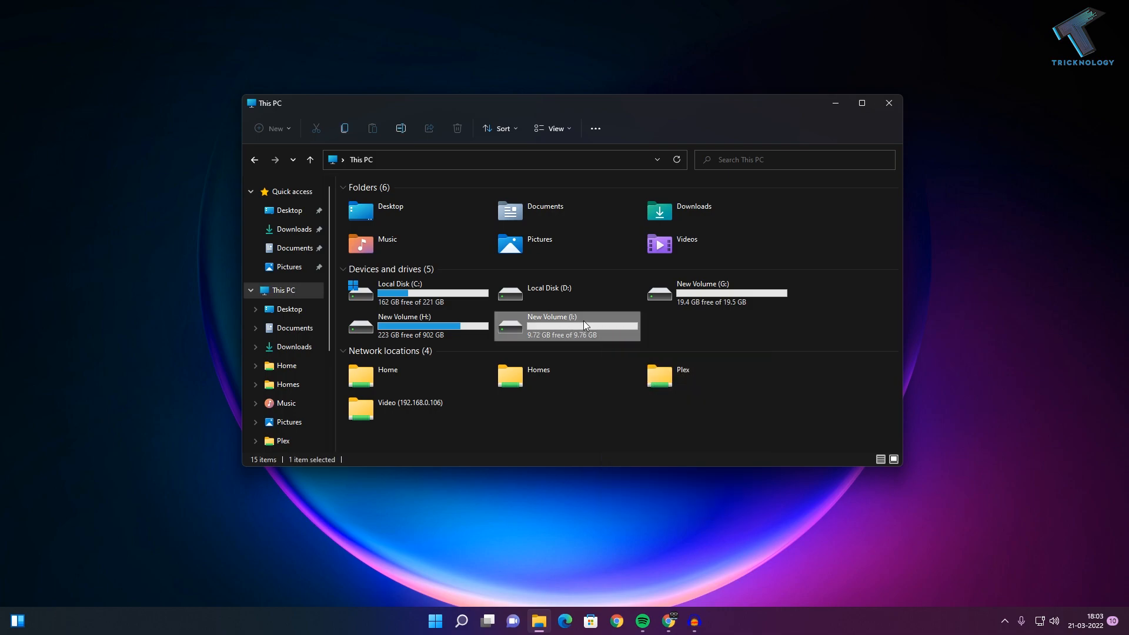
mouse_move(558, 336)
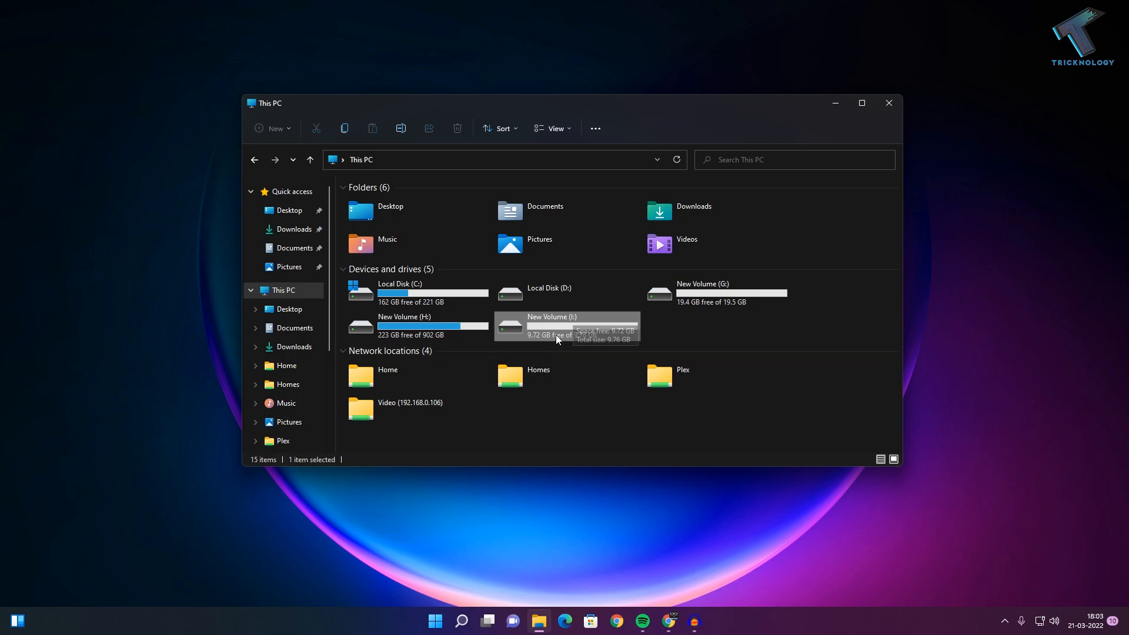
Step: Bring up the Properties window for New Volume (I:) from its context menu
right_click(560, 339)
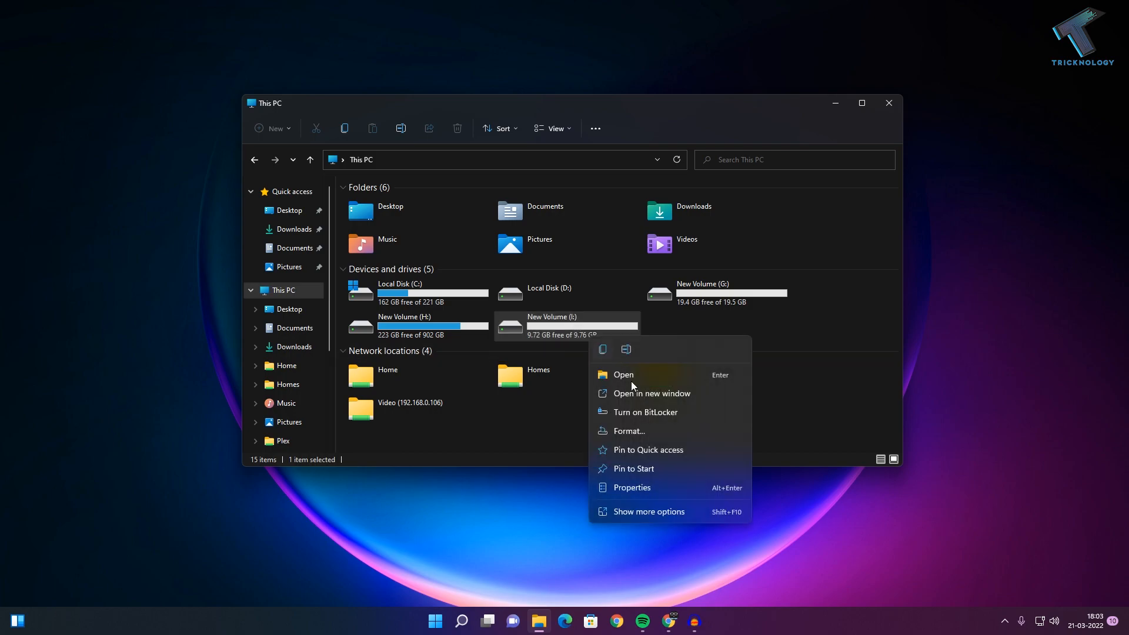
mouse_move(658, 517)
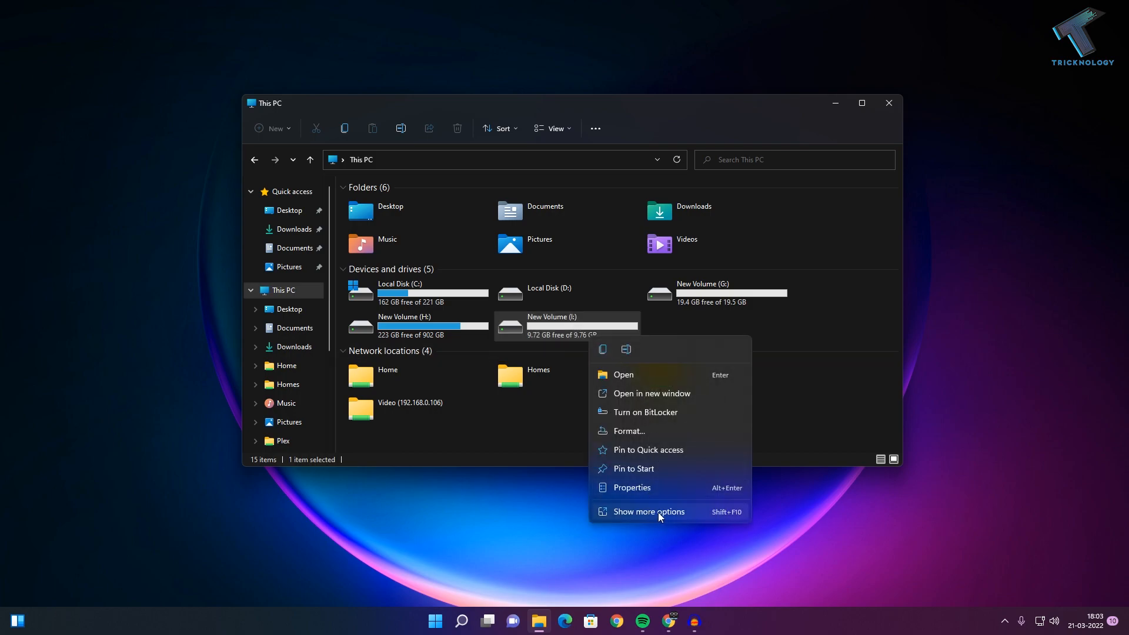
click(632, 487)
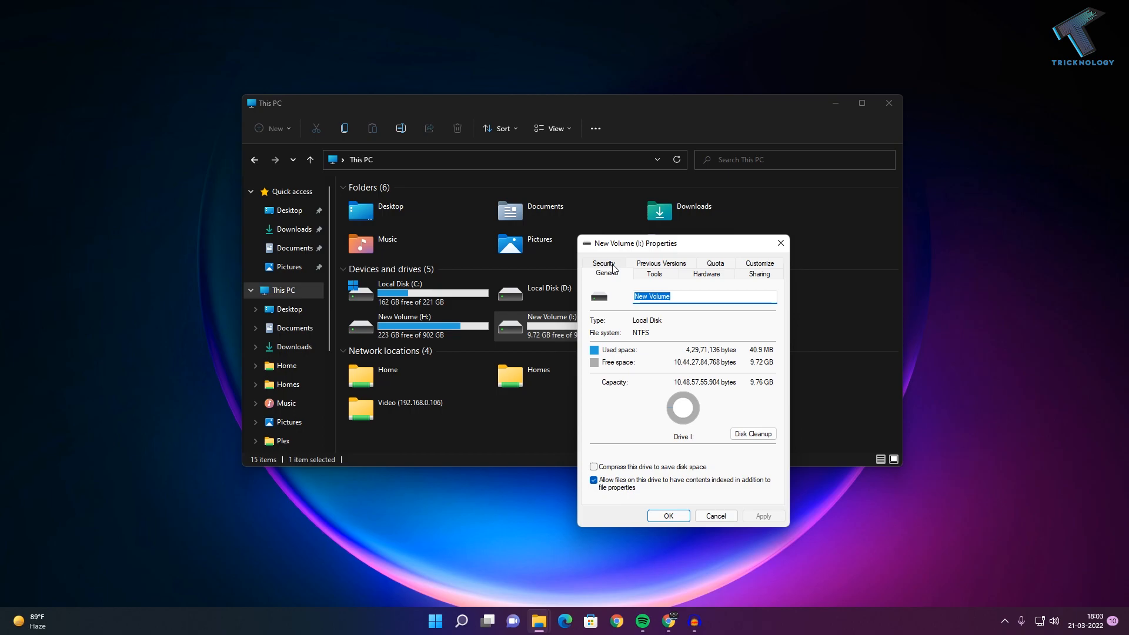
Step: Review the Security permissions for the Users and Authenticated Users groups on drive I:
click(604, 265)
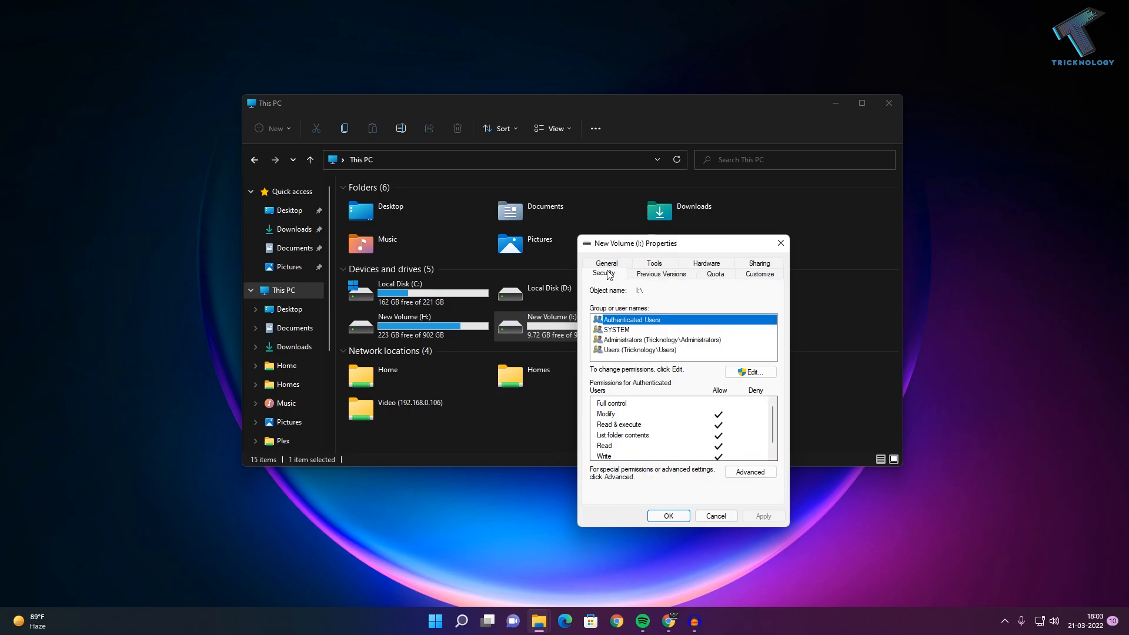
click(636, 350)
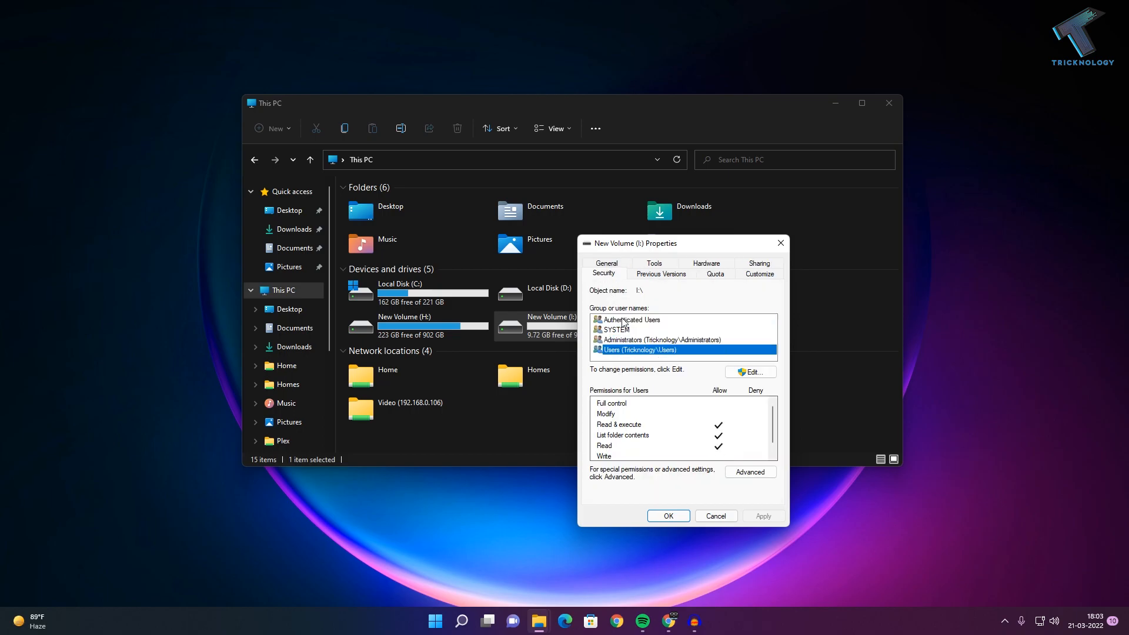
click(633, 320)
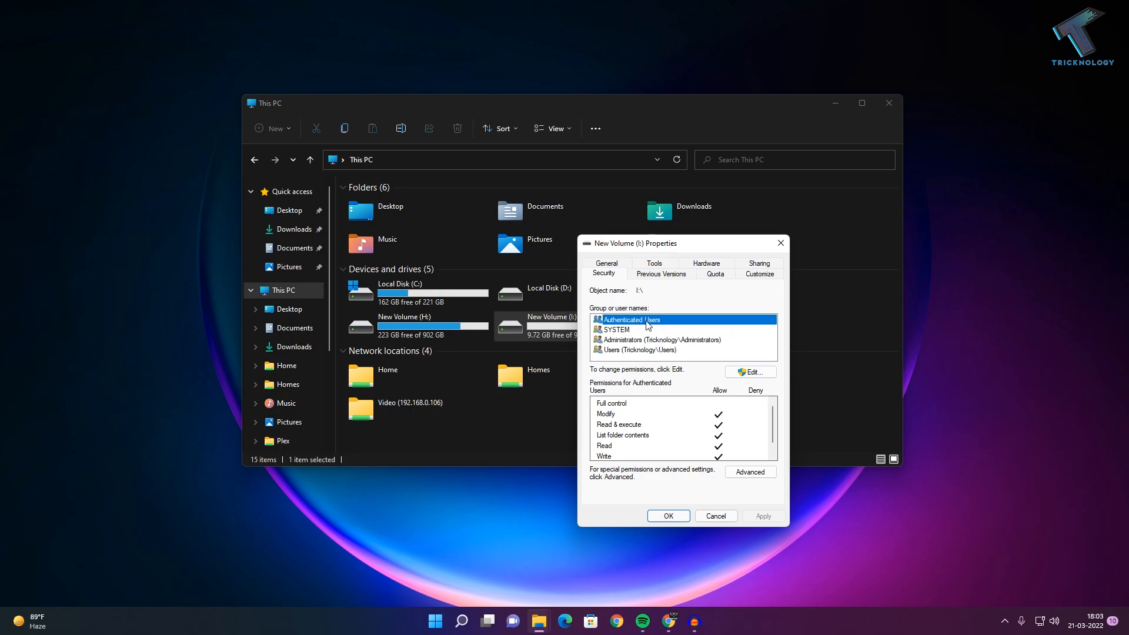
mouse_move(654, 327)
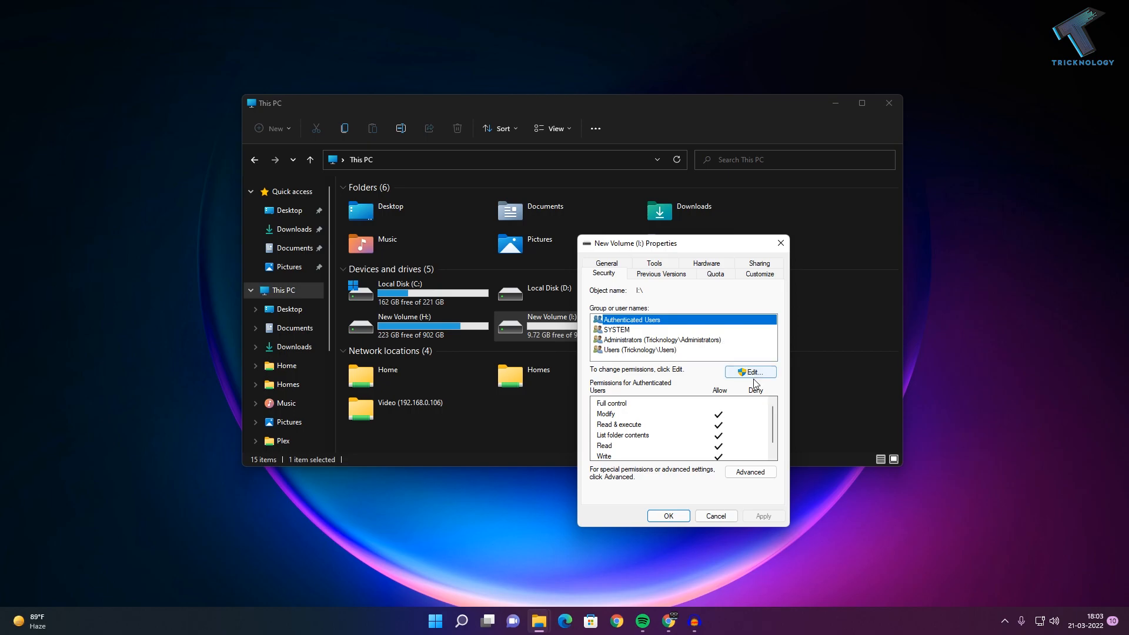
Step: Enter the editable permissions for drive I: and begin adding a user or group
click(751, 372)
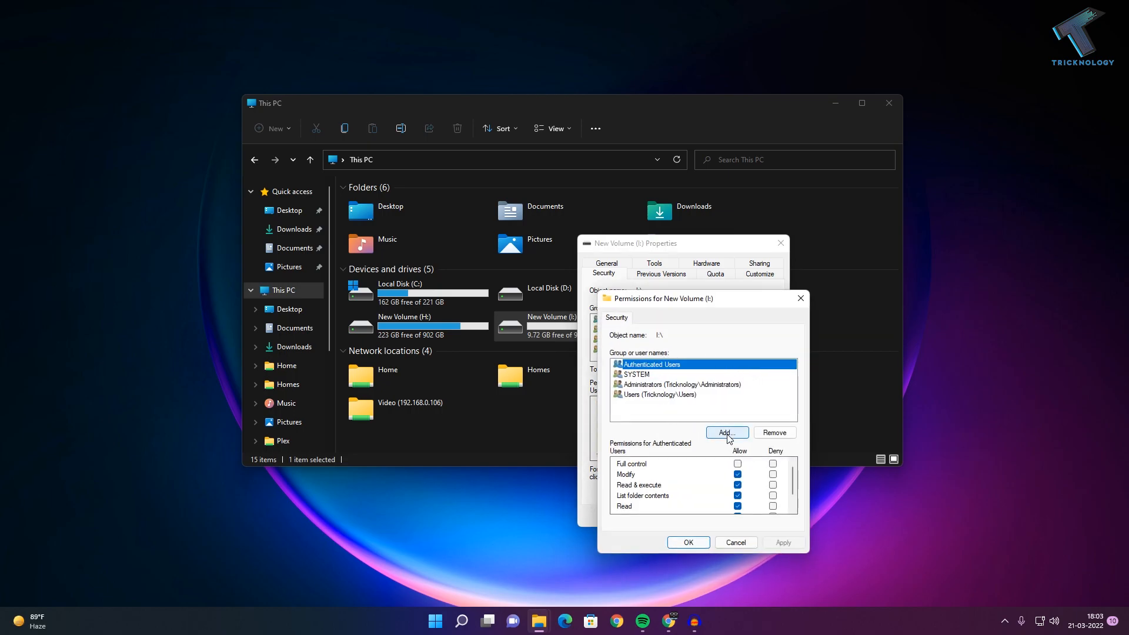
click(727, 433)
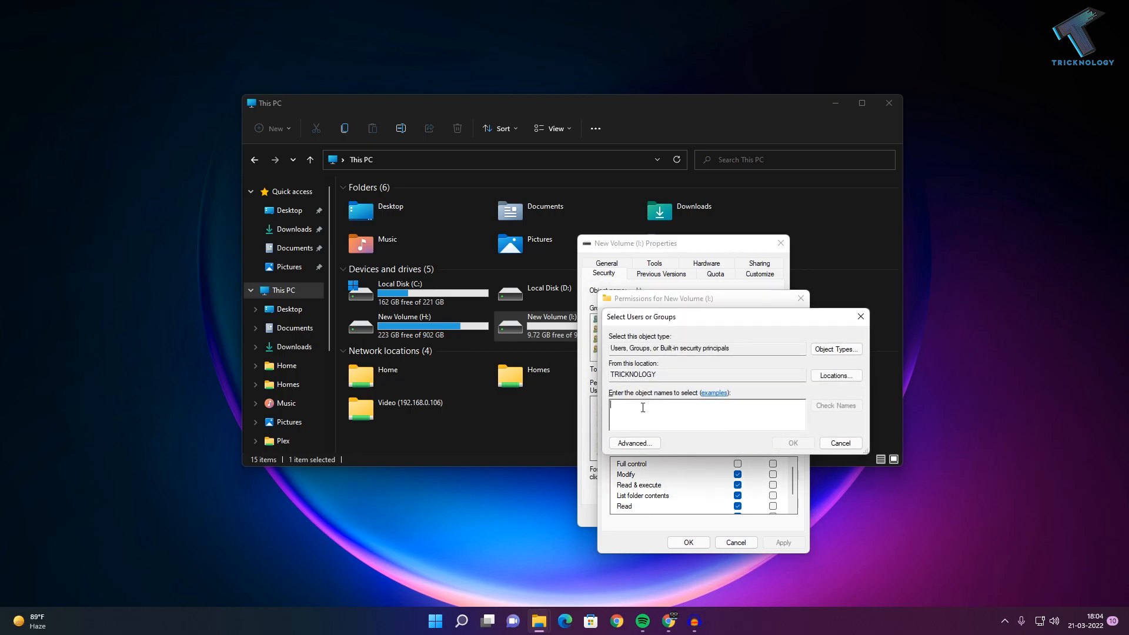
Step: Launch Command Prompt via Windows search with 'cmd', leaving the permission dialogs open
click(462, 621)
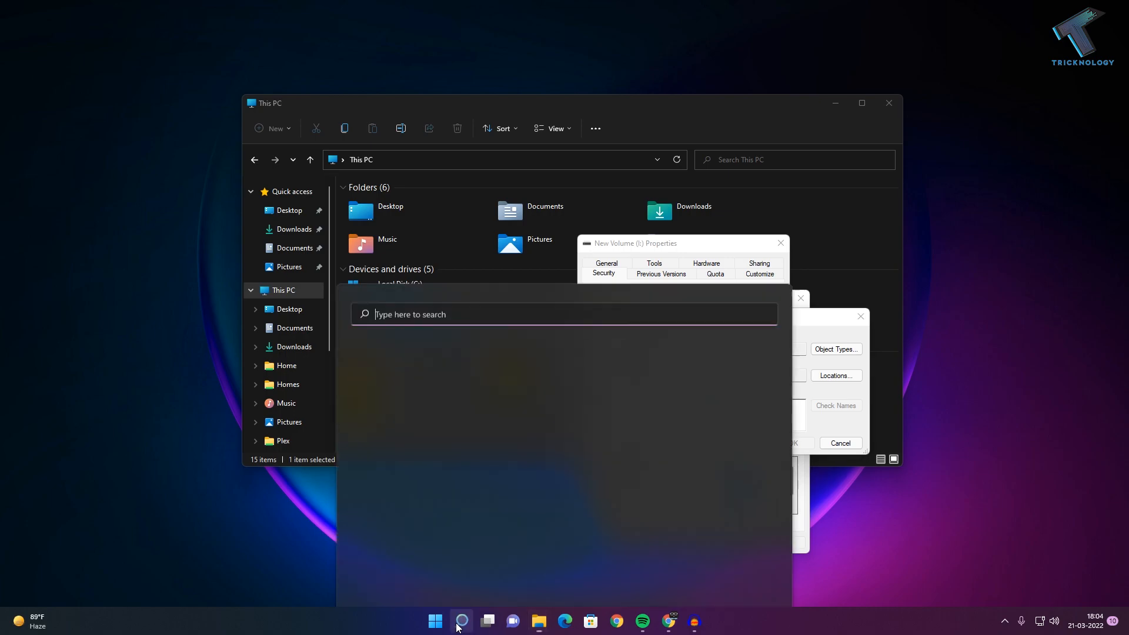
click(462, 621)
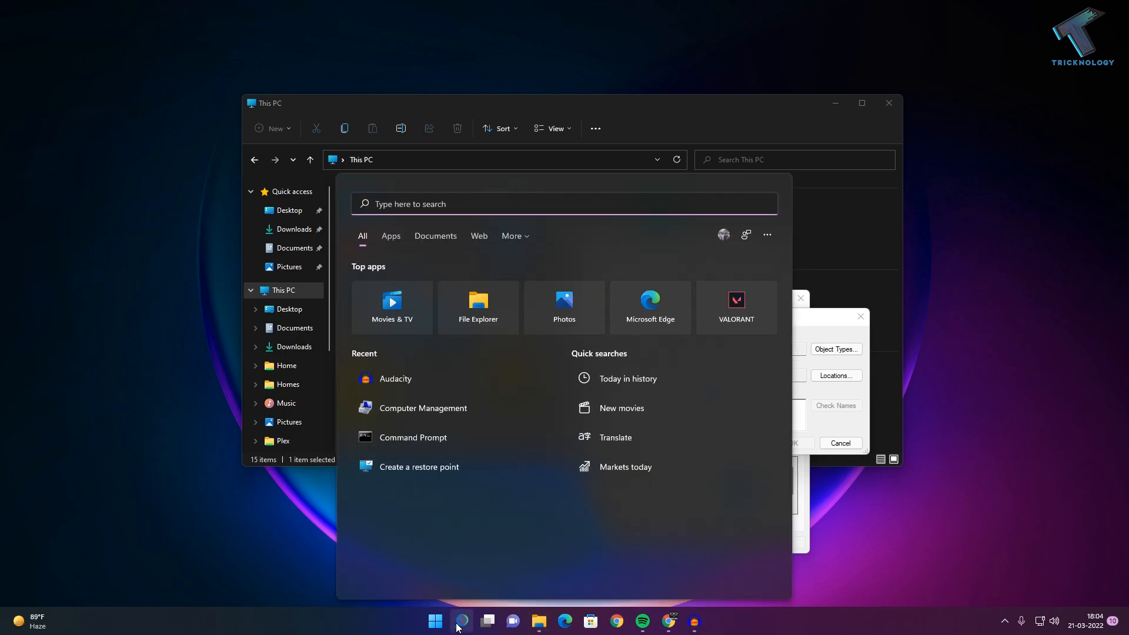
text(cmd)
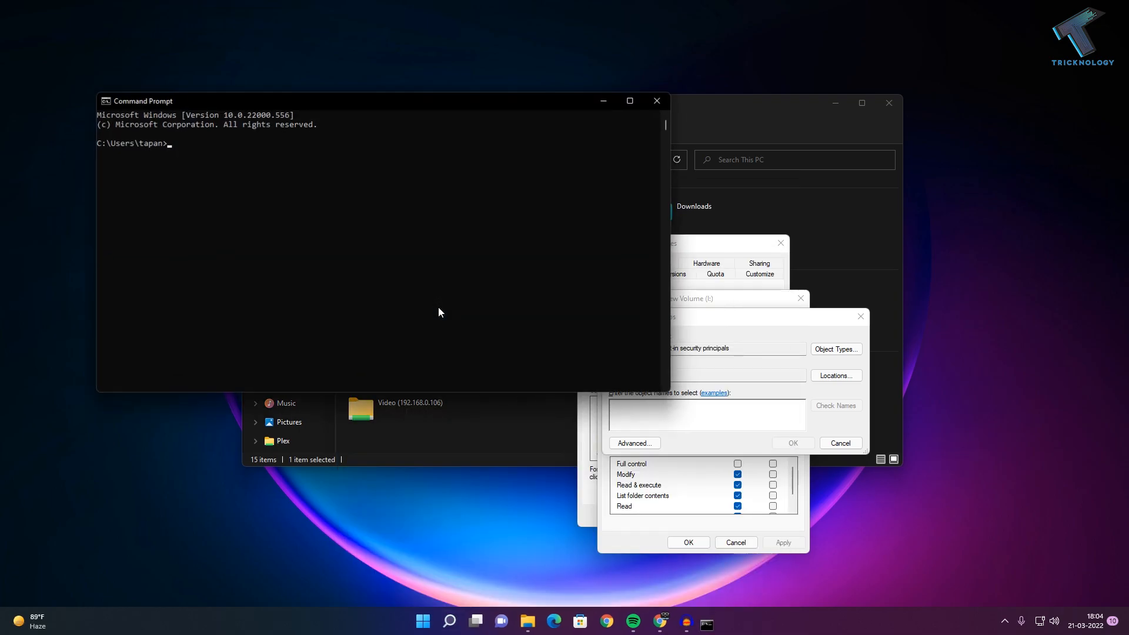
Step: Run 'net users' and pick the account name 'test' from the output
text(net users)
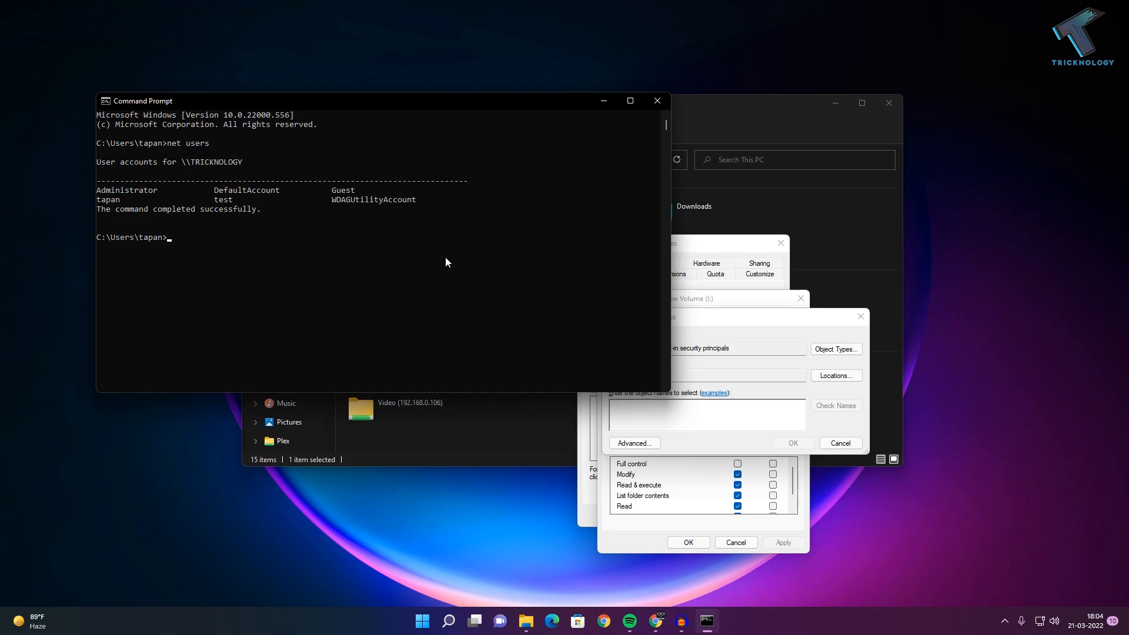
drag(98, 189, 417, 210)
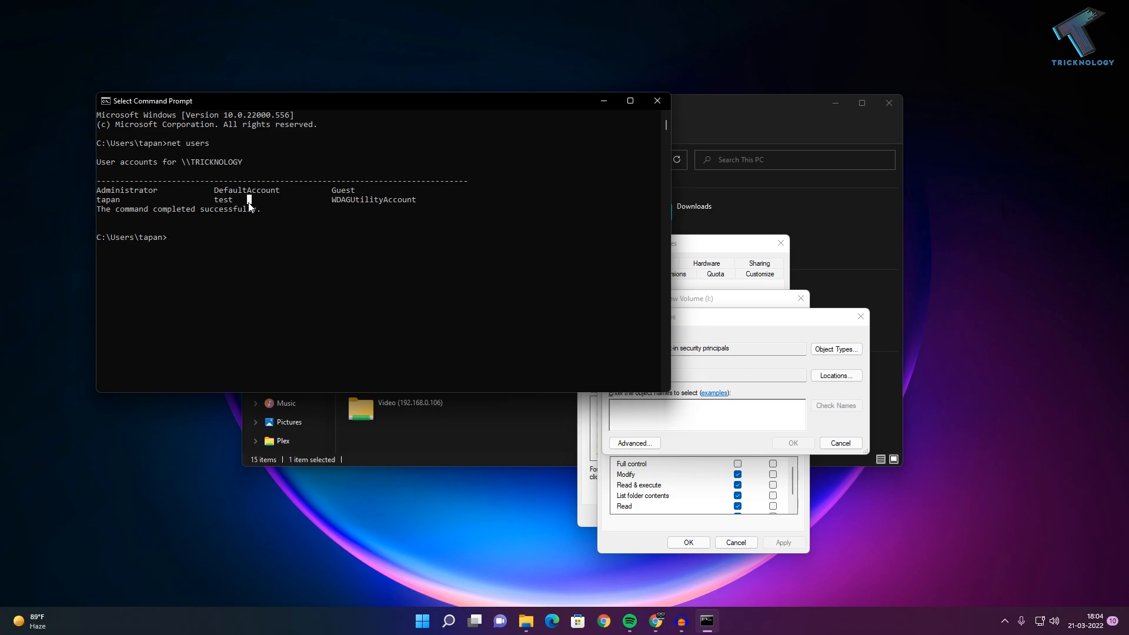
double_click(223, 199)
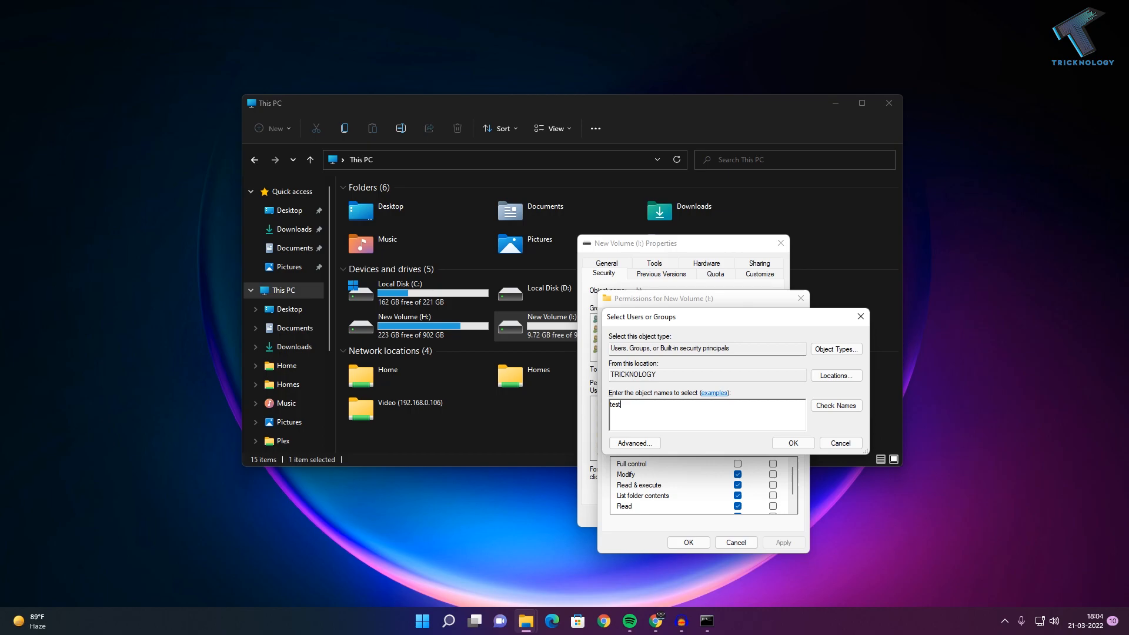
Step: Verify the name 'test' with Check Names and add it to drive I:'s permissions list
click(837, 406)
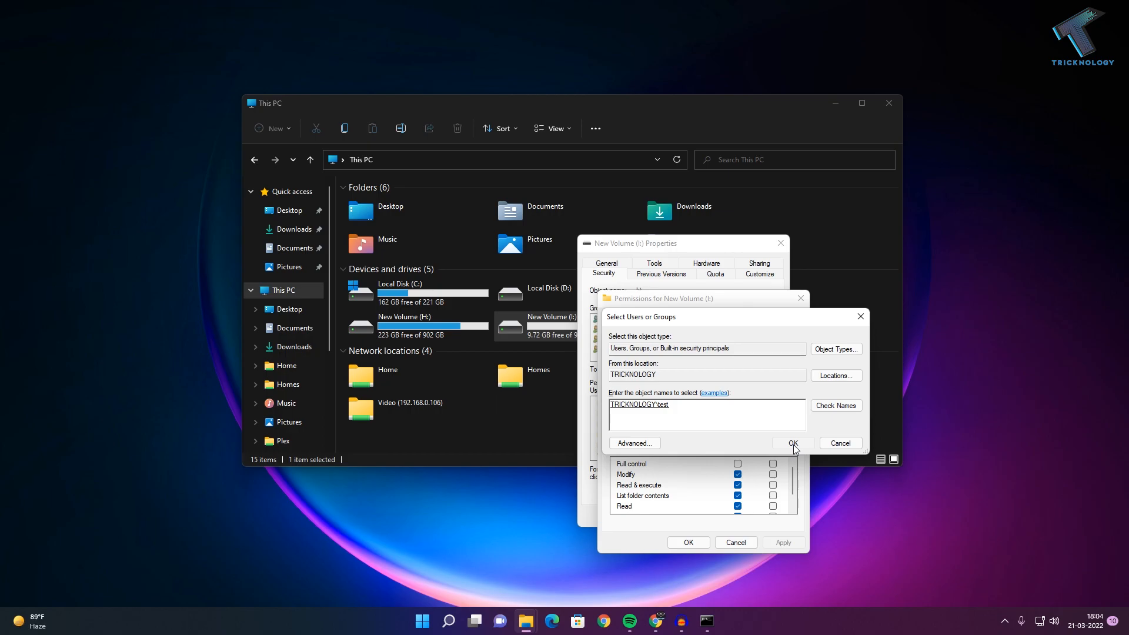
click(793, 443)
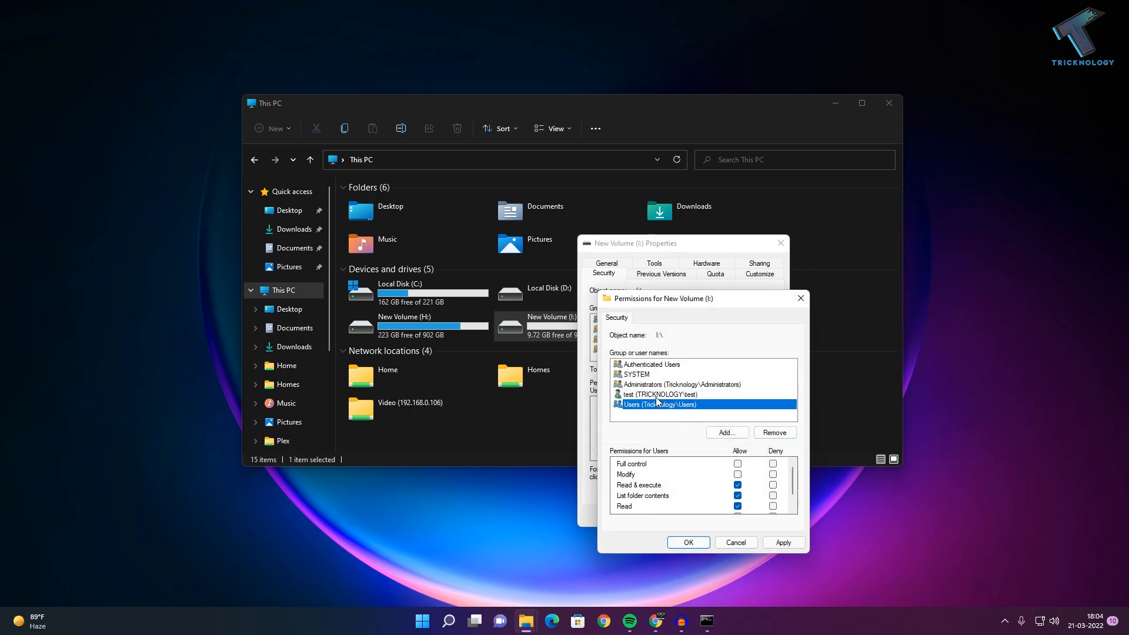
Step: Tick all Deny boxes for 'test' on drive I:, apply, and accept the Windows Security warning
click(659, 395)
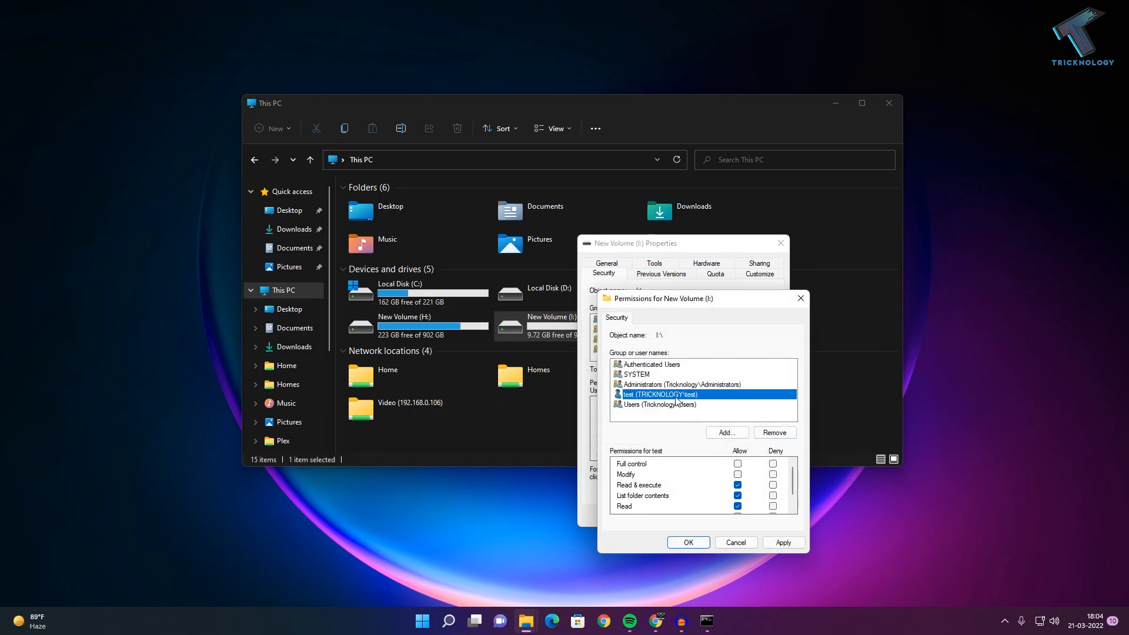
mouse_move(767, 426)
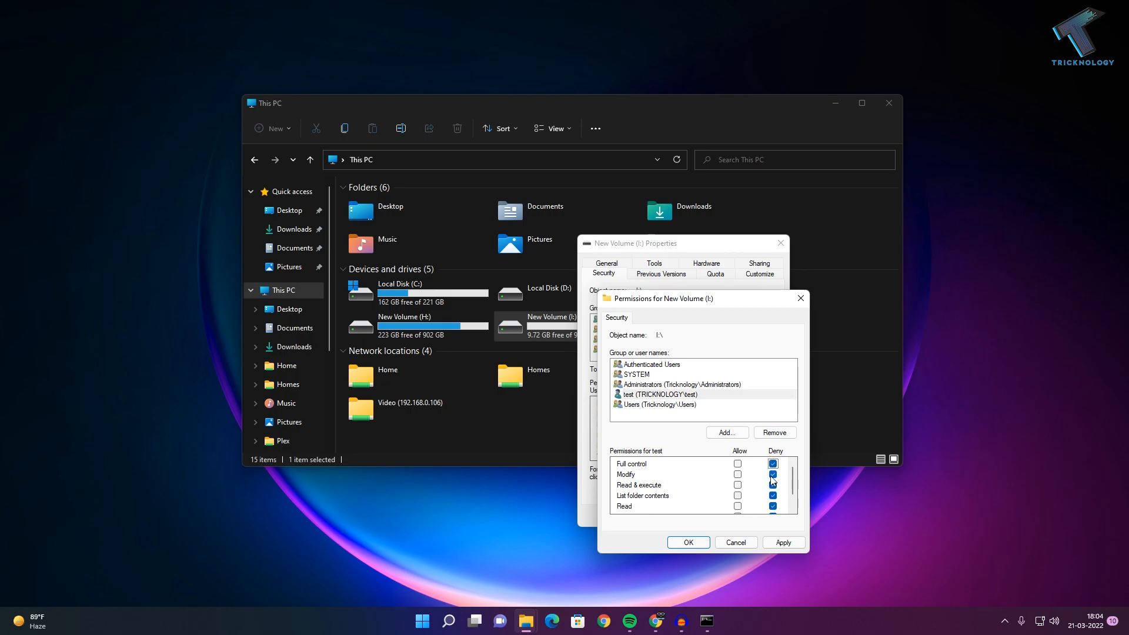
click(774, 463)
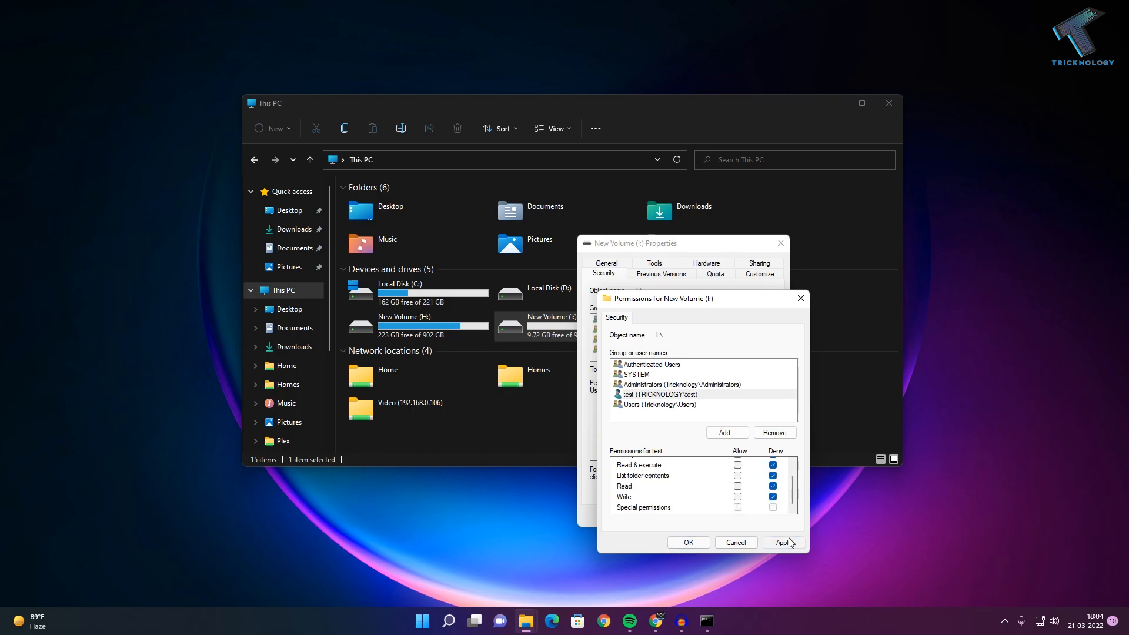
click(783, 542)
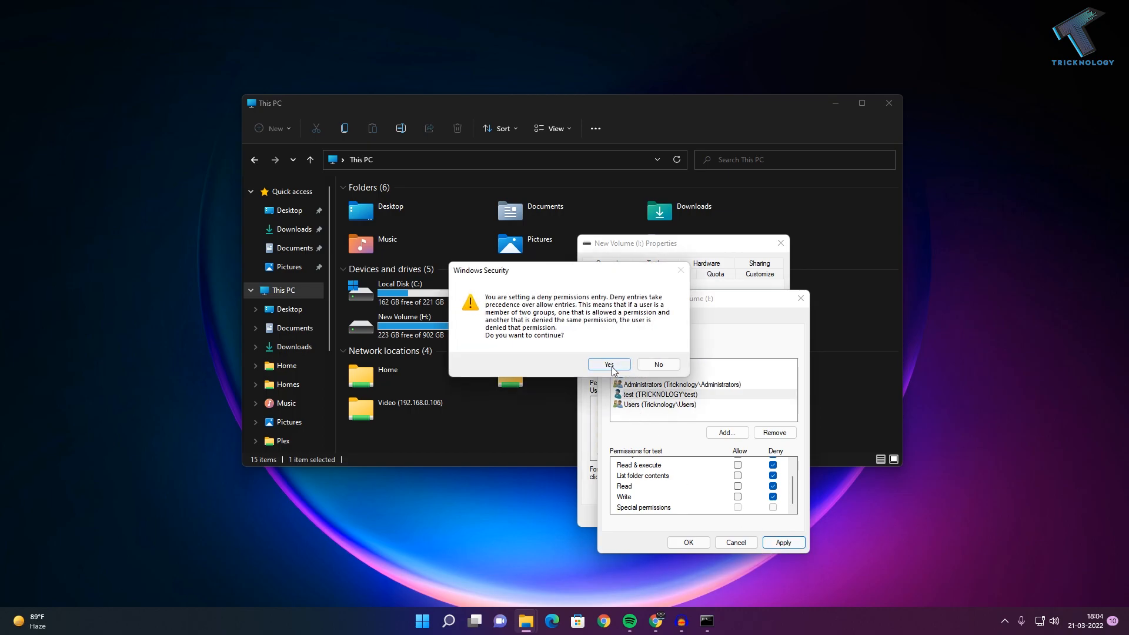
click(609, 365)
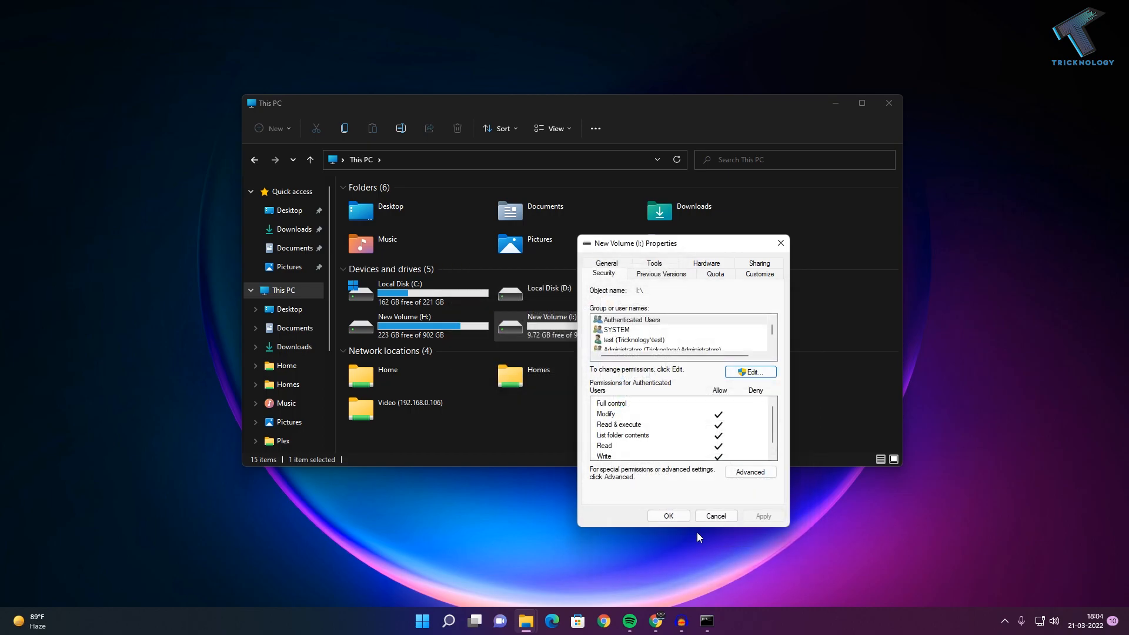